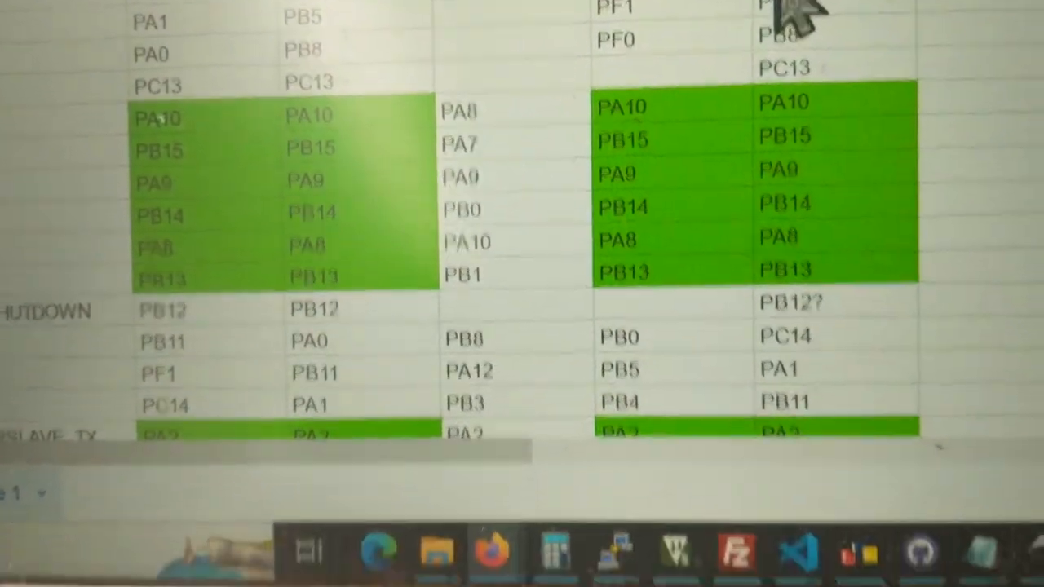
scroll(down, 3)
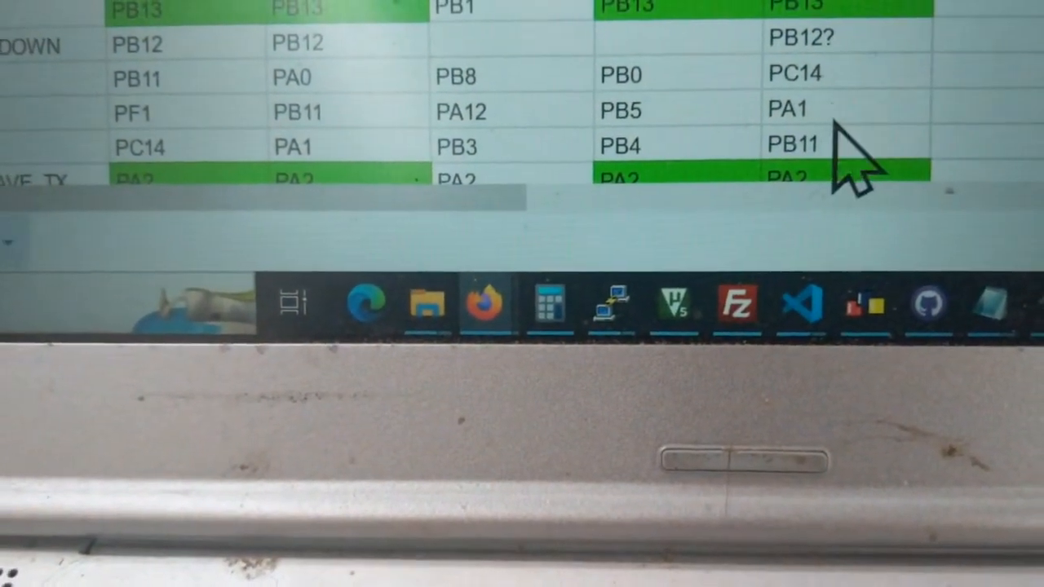